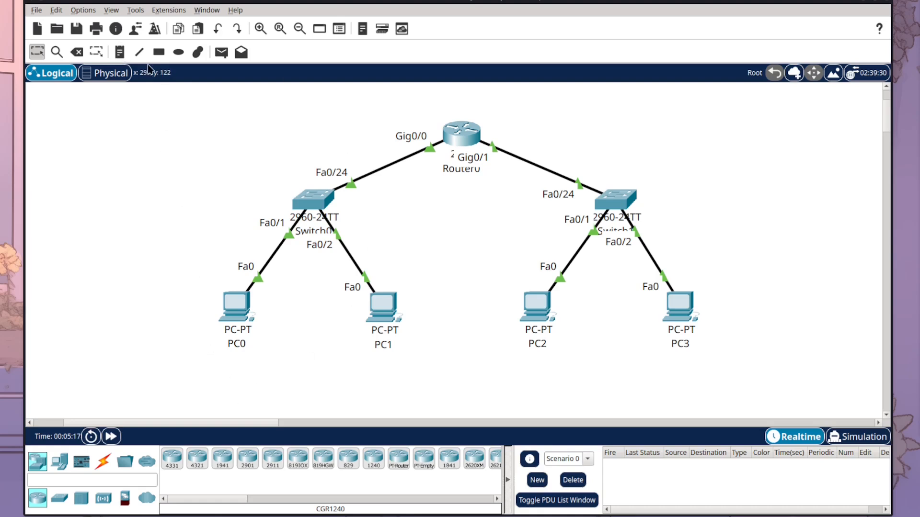
# Add notes 192.168.10.11 and 192.168.10.12 beneath PC0 and PC1
pyautogui.click(119, 52)
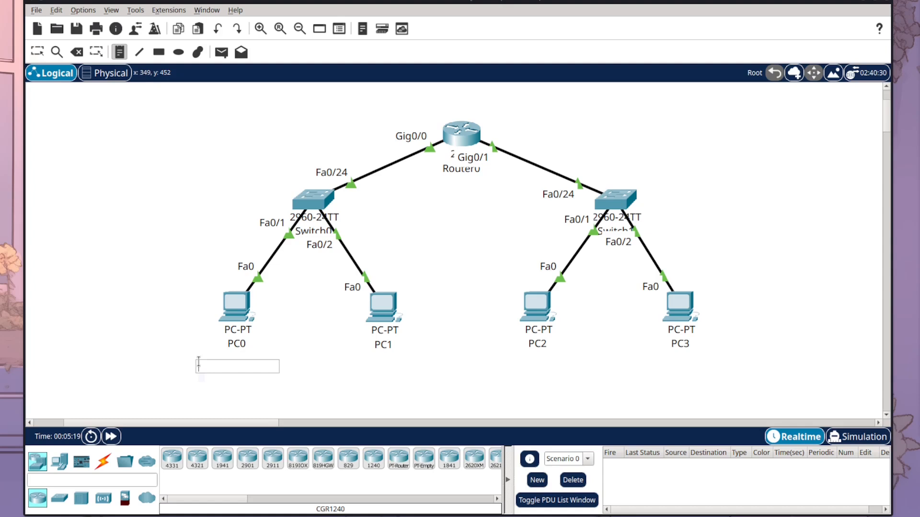
pyautogui.write('192.168.10.1')
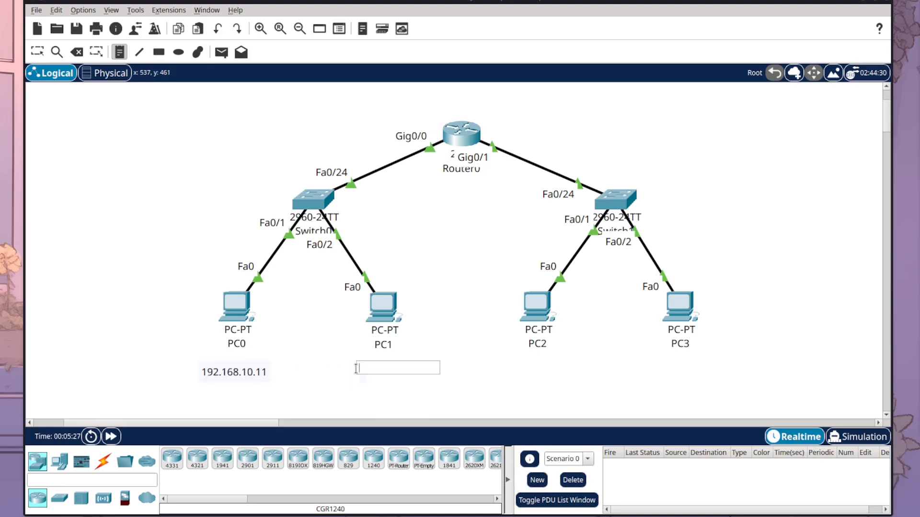
pyautogui.write('192.168.10.12')
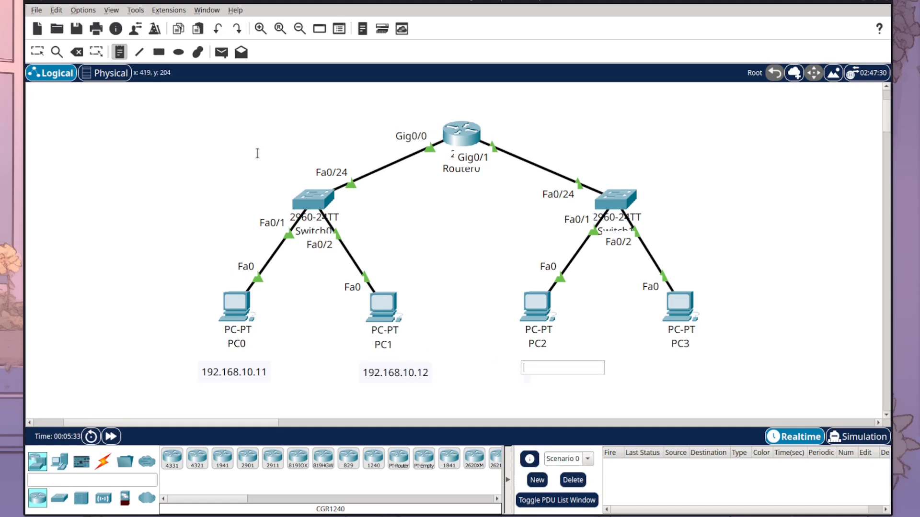
# Type the note 'Dept A - VLAN' above Switch0
pyautogui.write('Dept A')
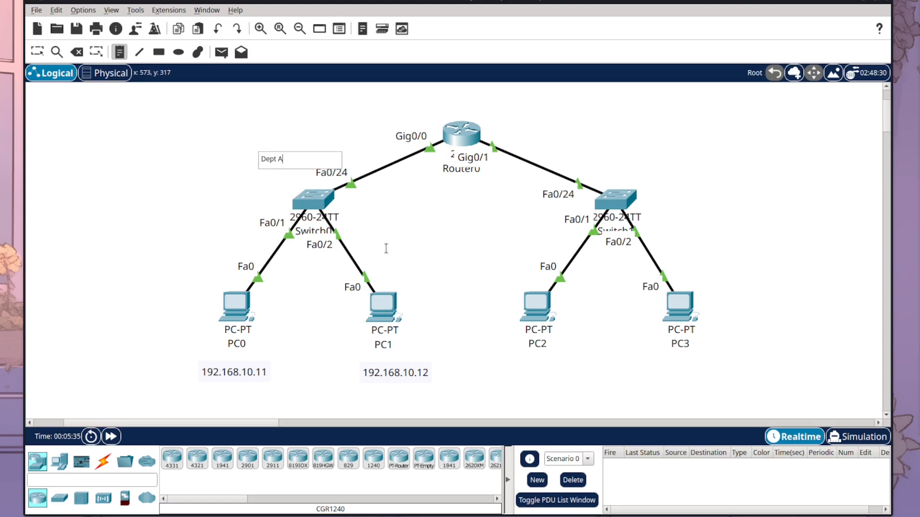
pyautogui.moveTo(306, 183)
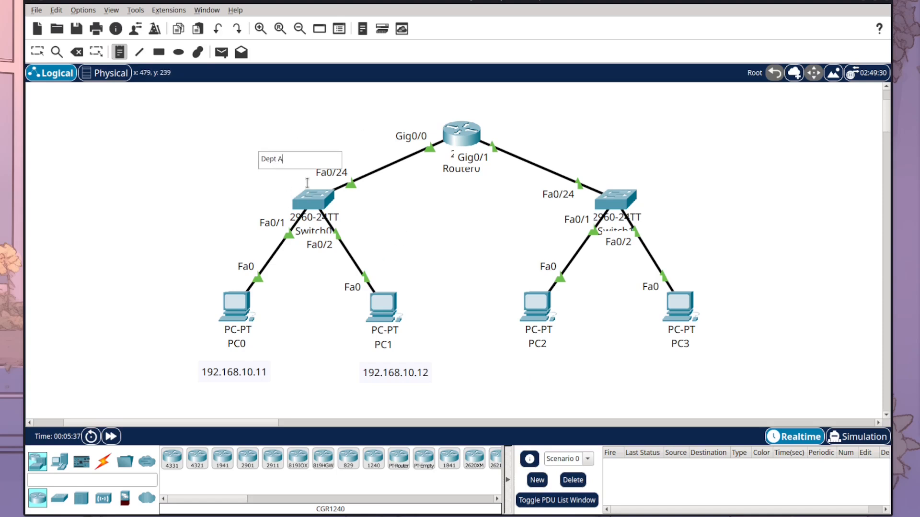
pyautogui.write('- VLAN')
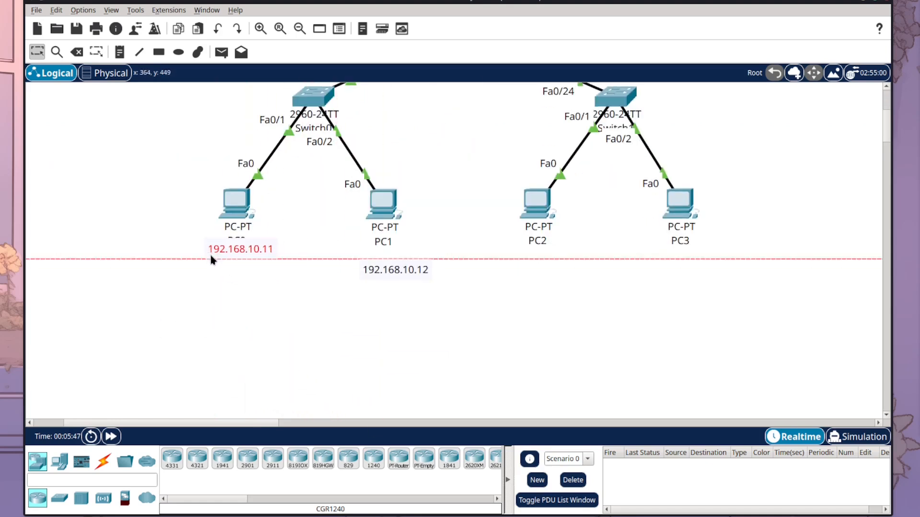
# Scroll the workspace back down to the topology after finishing the Switch0 note
pyautogui.scroll(-3)
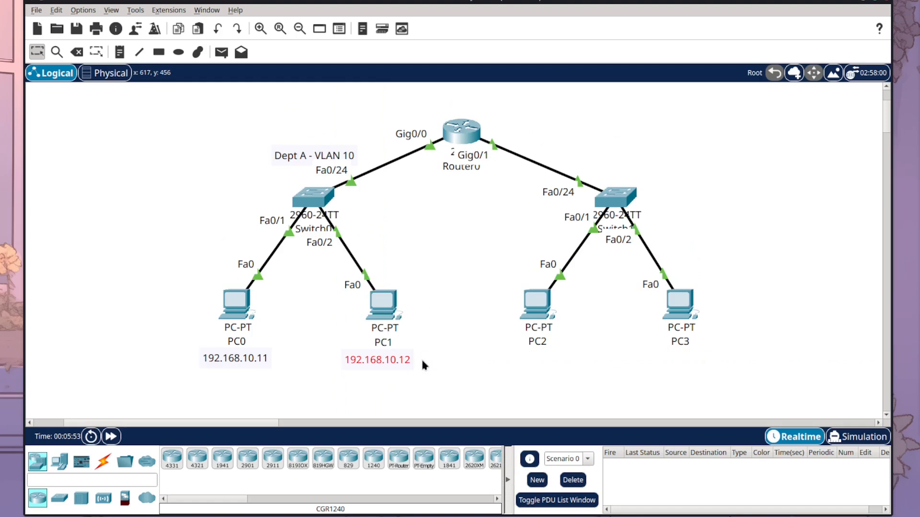
pyautogui.moveTo(458, 374)
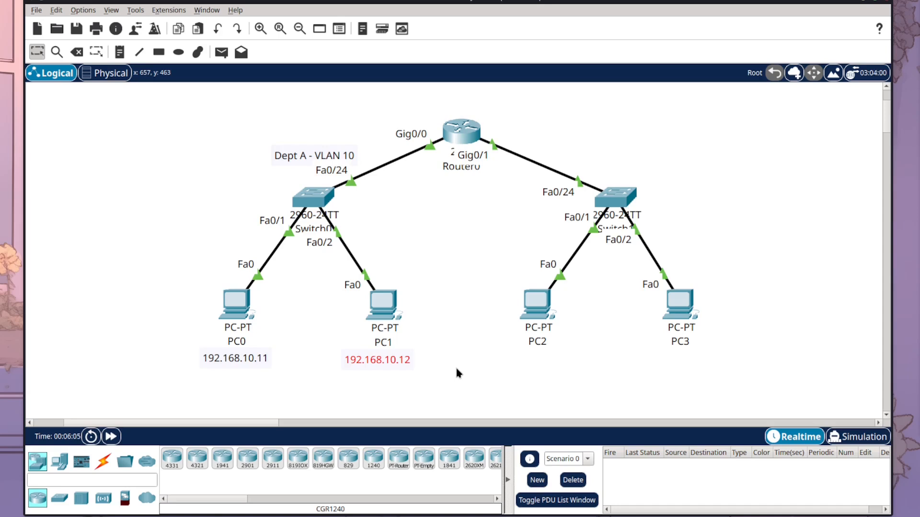
pyautogui.moveTo(287, 368)
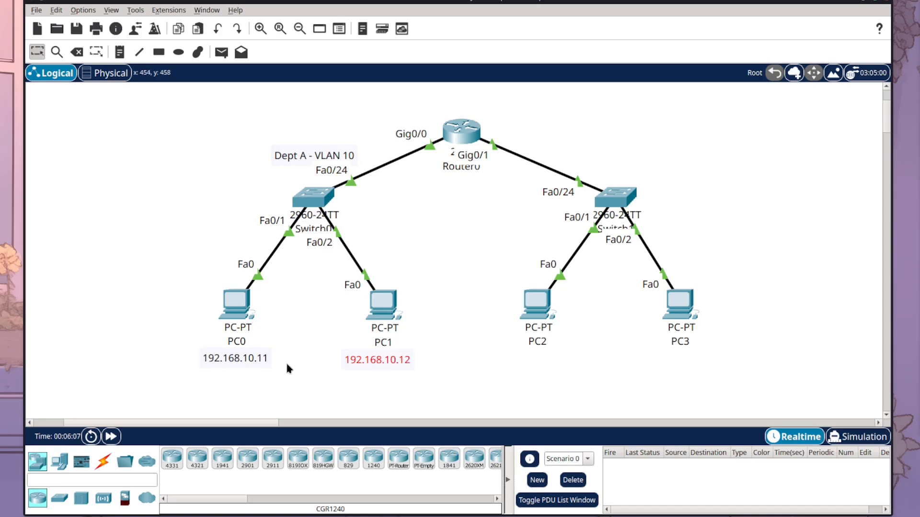